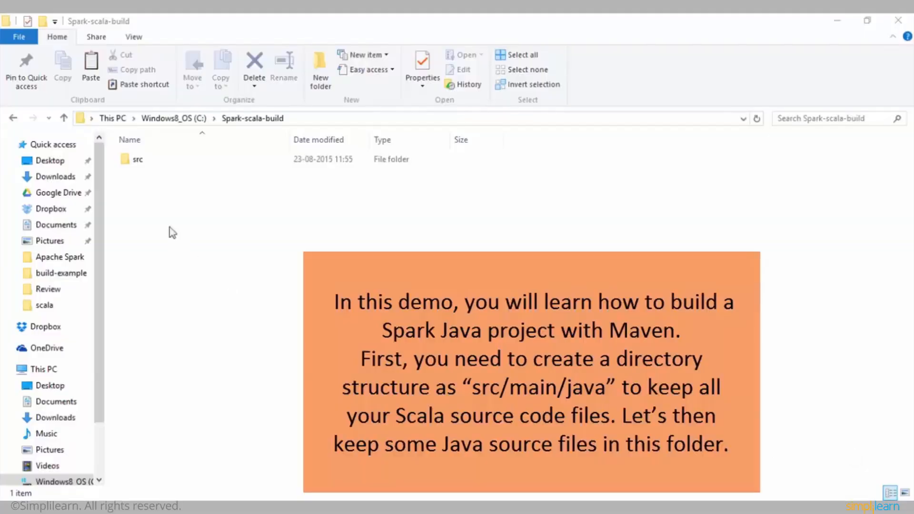
- Browse src\java to inspect SequenceFileOutputMapper, SimpleApp, SparkJDBC and SumUDAF sources
double_click(138, 159)
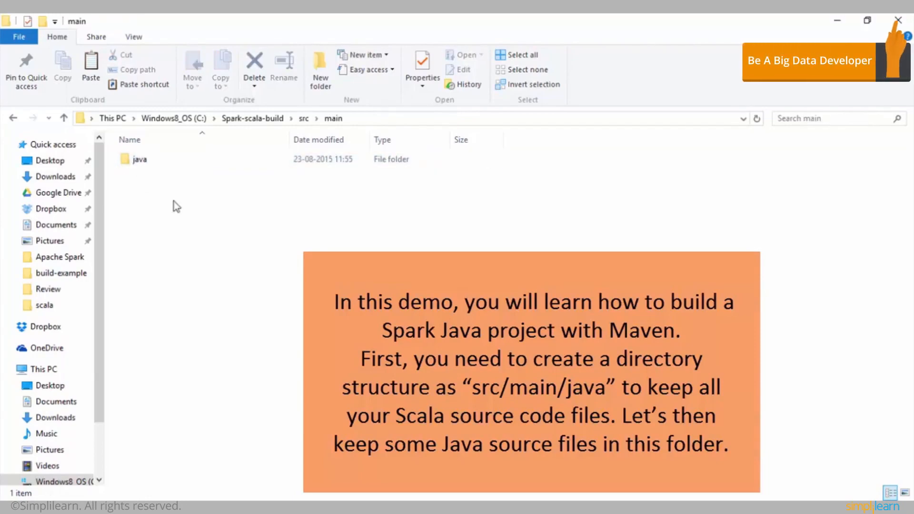
double_click(139, 159)
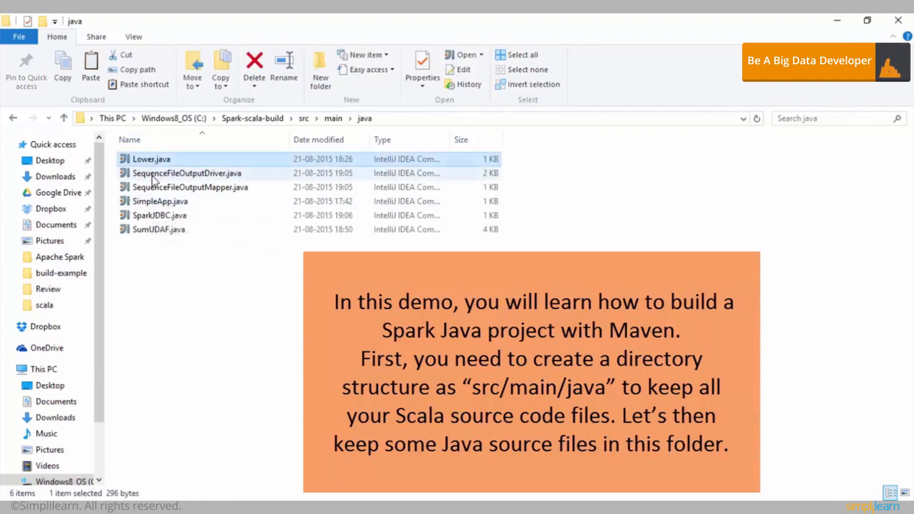
left_click(187, 187)
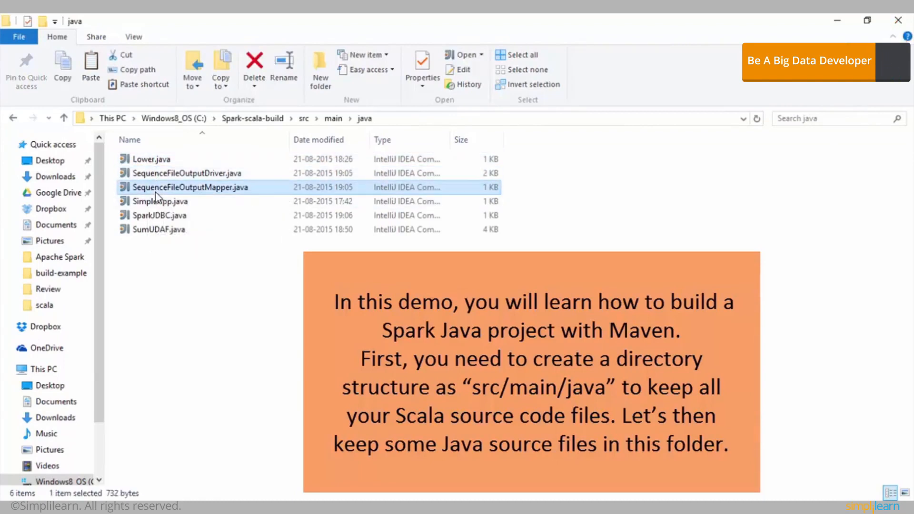
left_click(160, 201)
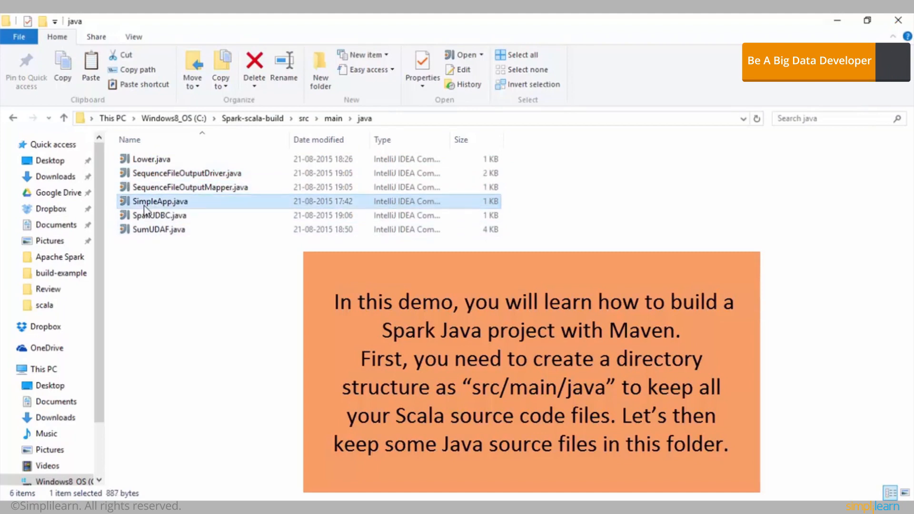
left_click(160, 215)
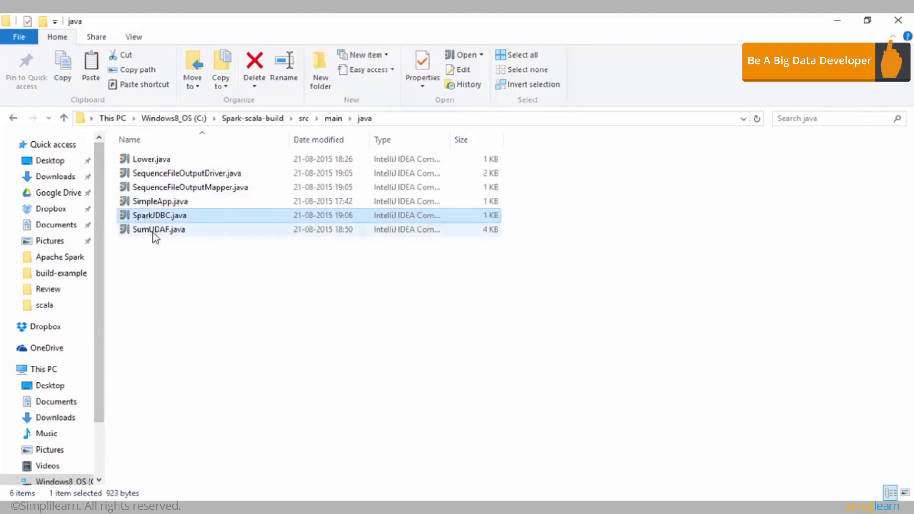
left_click(158, 229)
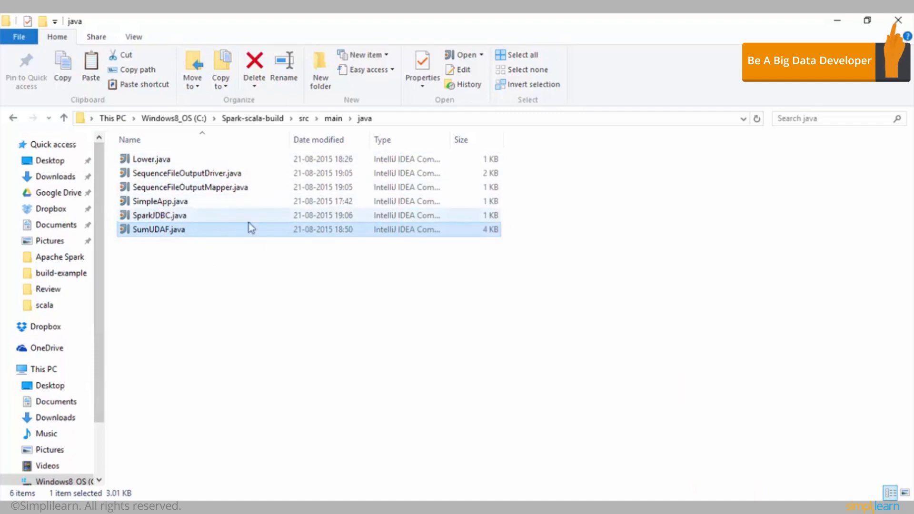
- Create a new file named pom.xml in the Spark-scala-build project folder
left_click(252, 119)
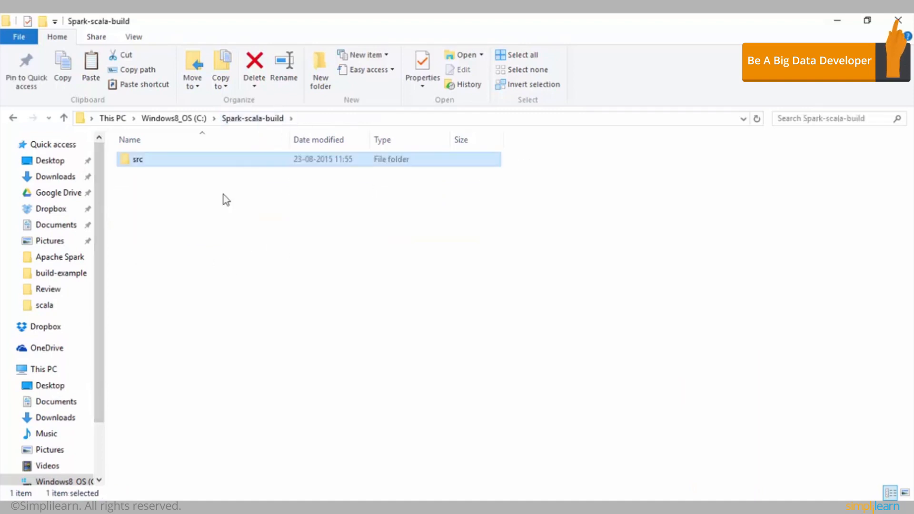
right_click(227, 200)
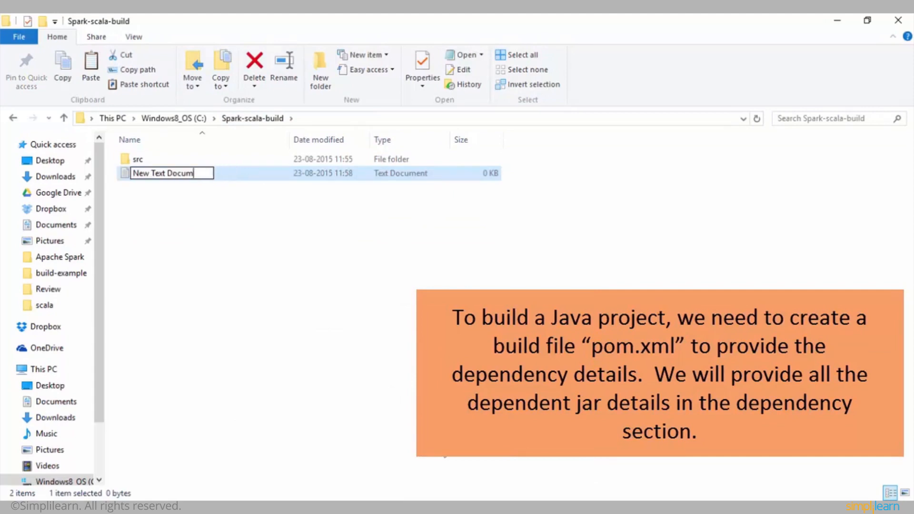
type("pom")
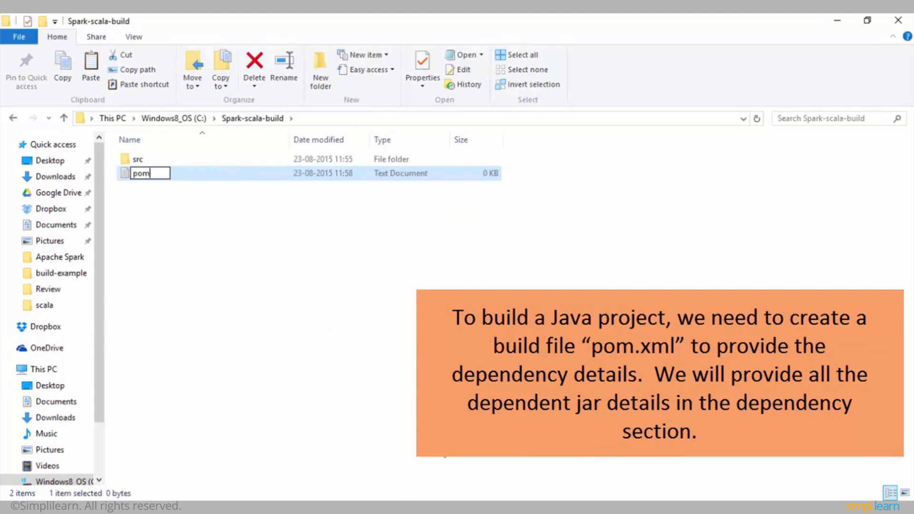
type(".xml")
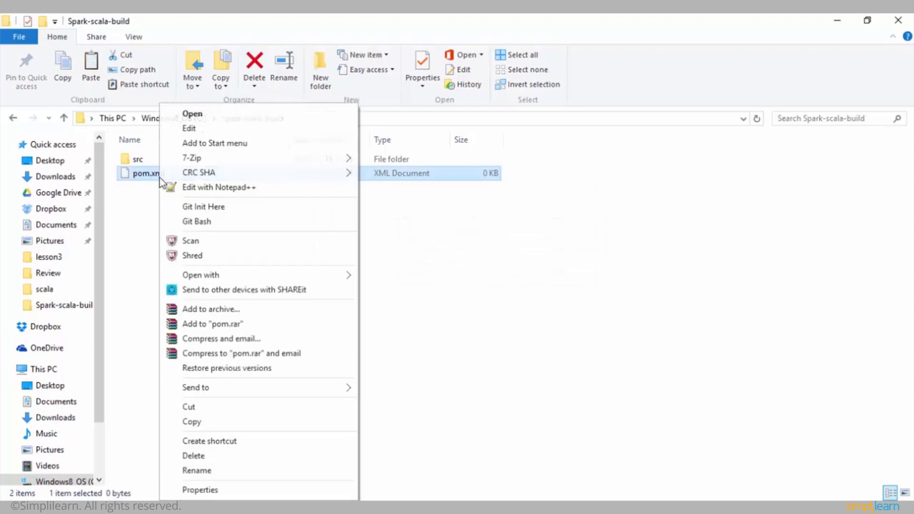
- Copy build2's pom.xml, with the simple-project artifact id, into the new pom.xml in Notepad++
left_click(219, 188)
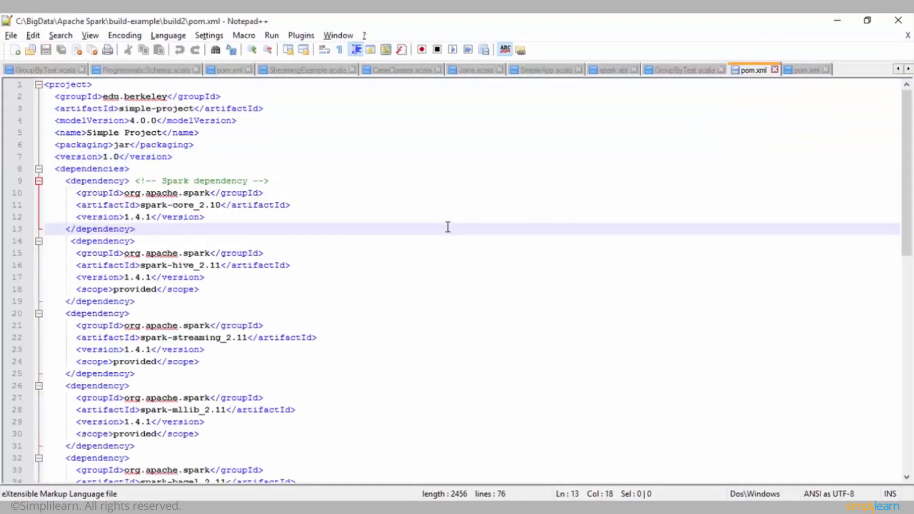
key("ctrl+a")
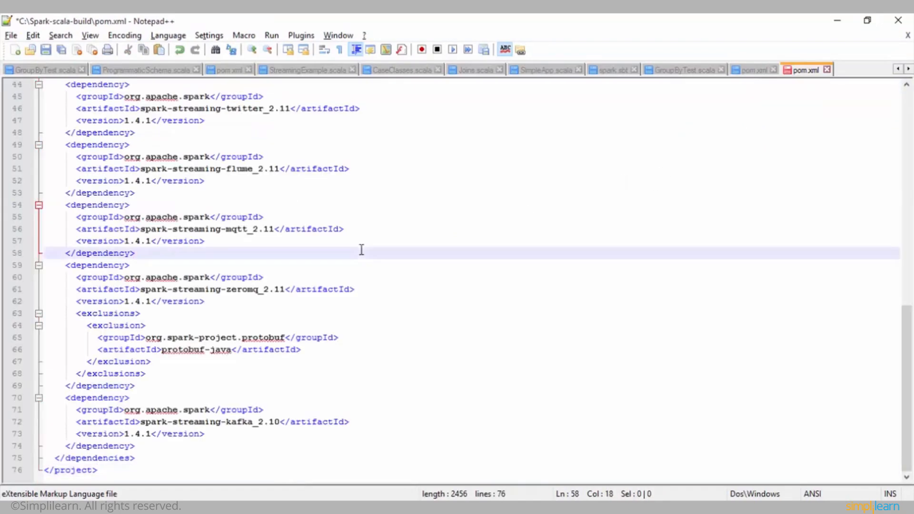
scroll("up", 3)
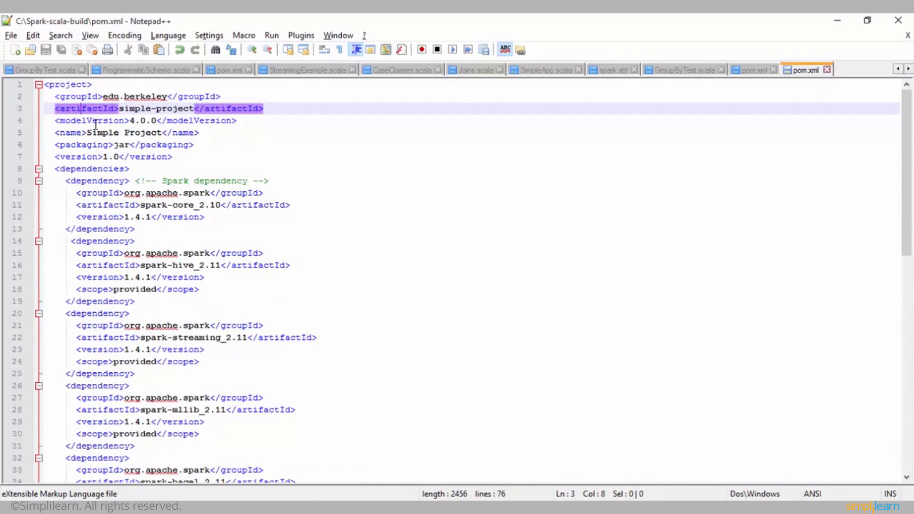
left_click(135, 120)
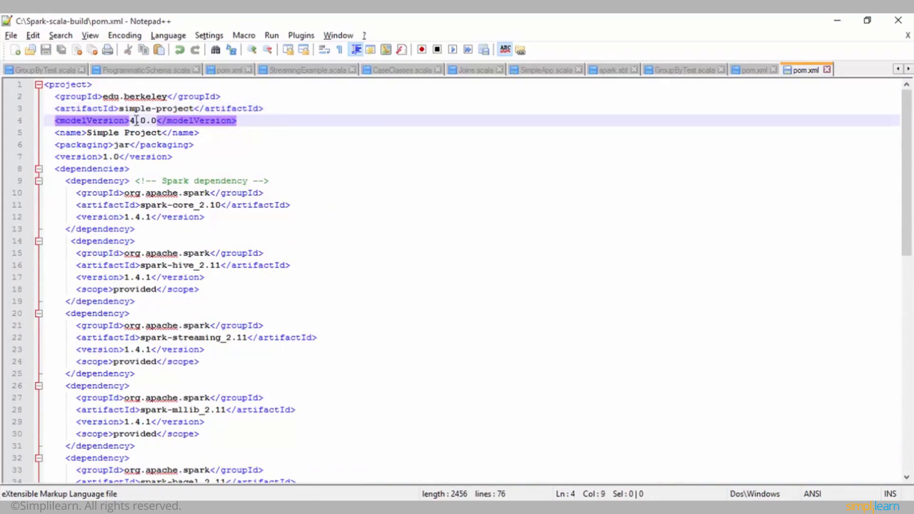
left_click(70, 145)
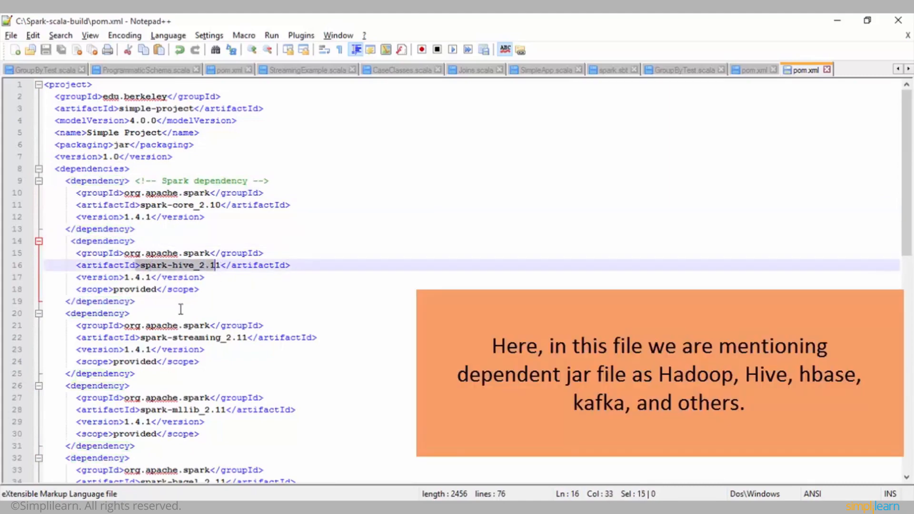
left_click(197, 337)
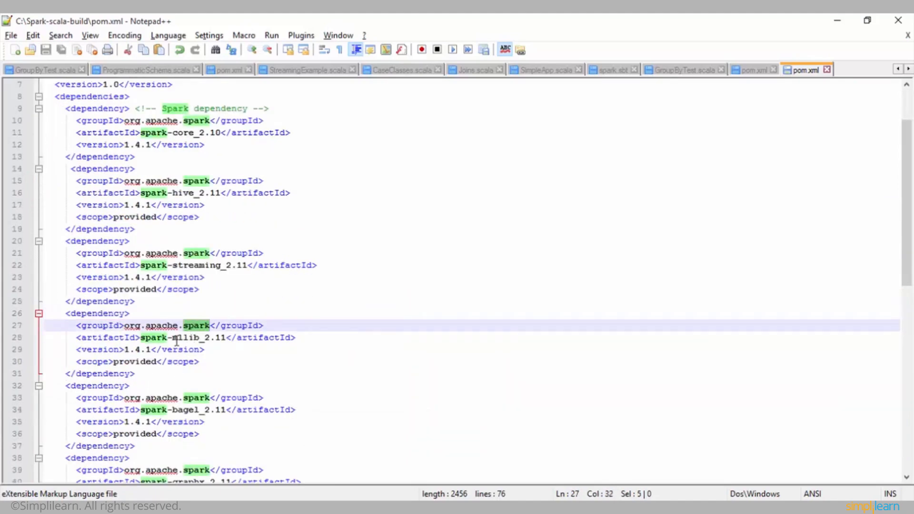
scroll("down", 3)
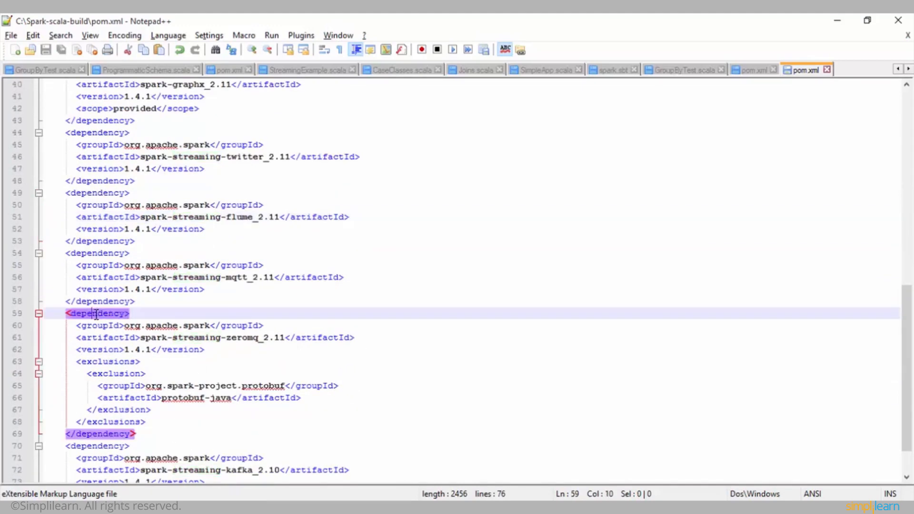
double_click(244, 337)
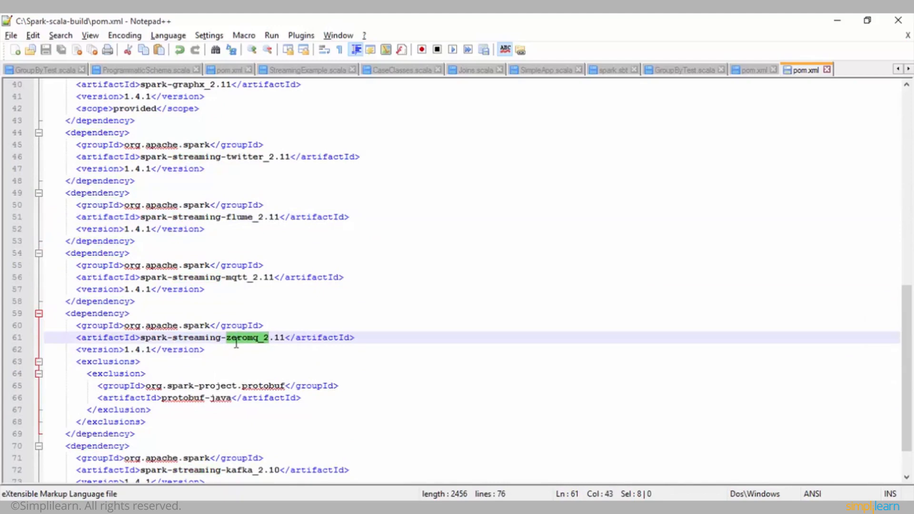
scroll("down", 3)
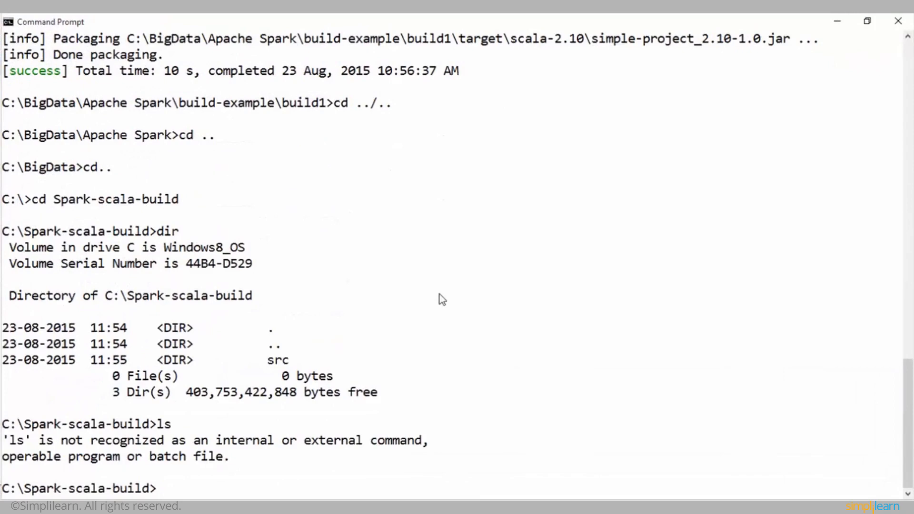
- List C:\Spark-scala-build with dir, then launch mvn package
type("dir")
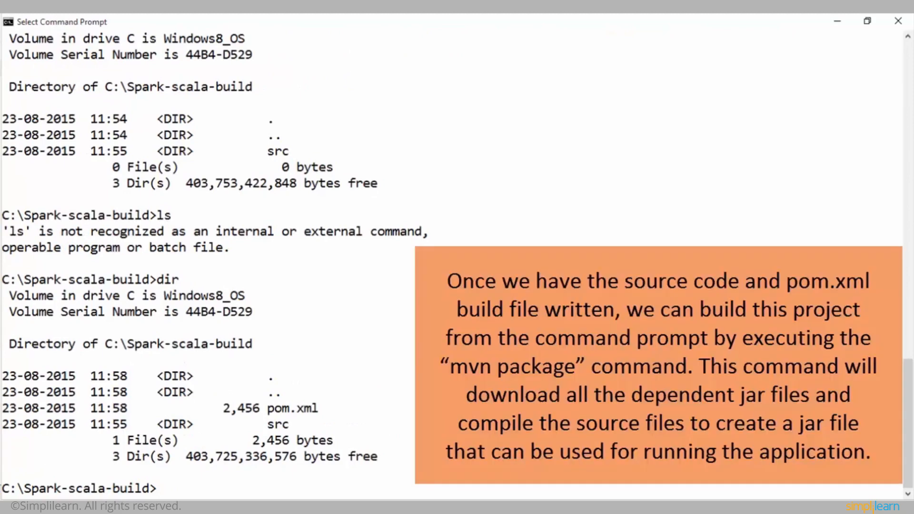
type("mvn p")
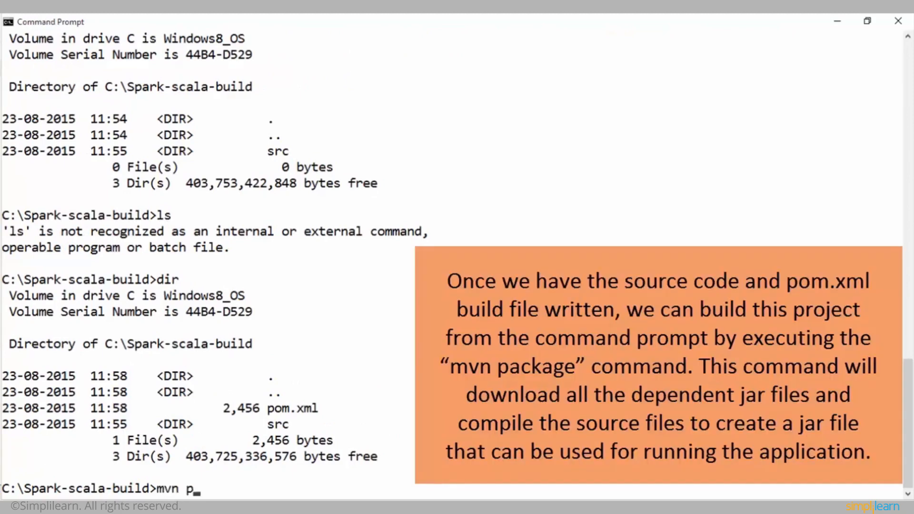
type("ackage")
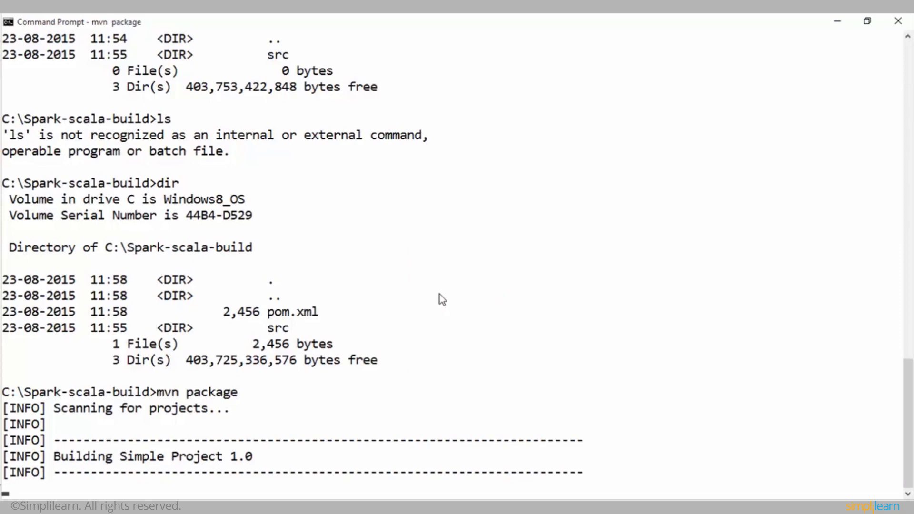
- Scroll through the failed build's cannot-find-symbol errors for SalesRecordWritable and related classes
scroll("down", 3)
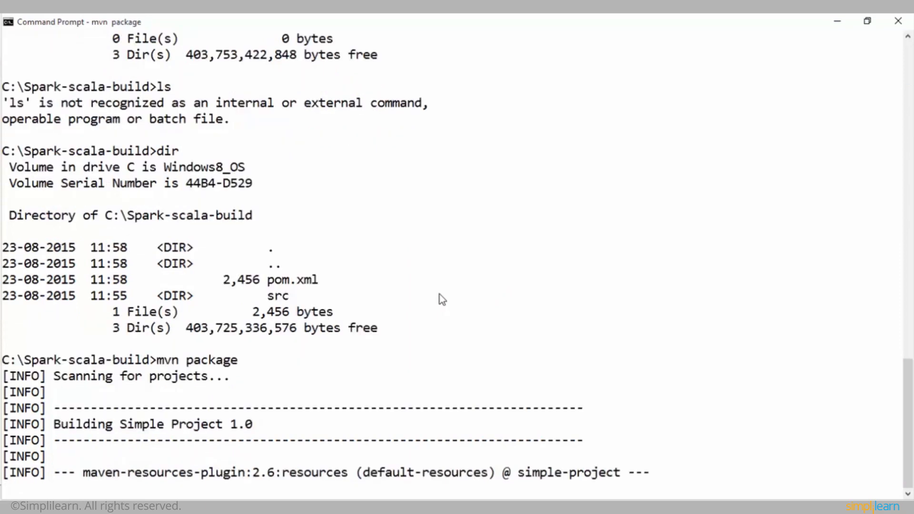
scroll("down", 3)
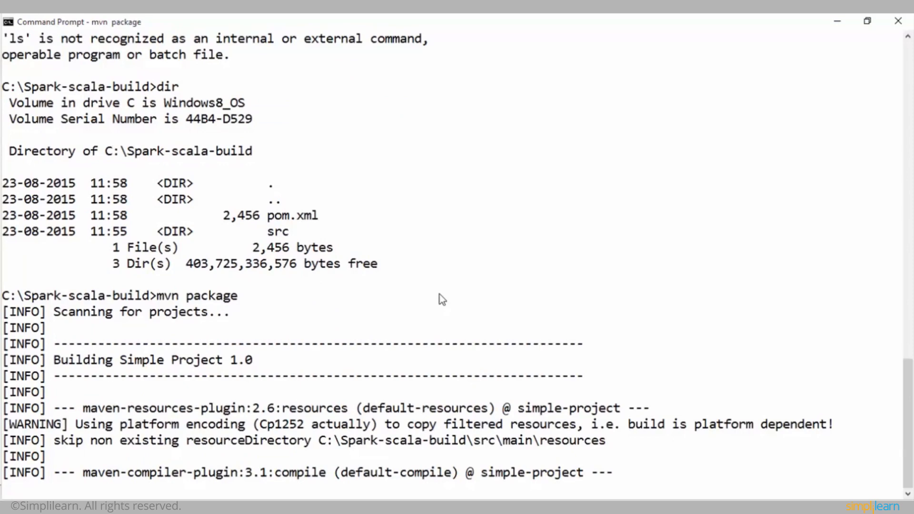
scroll("down", 3)
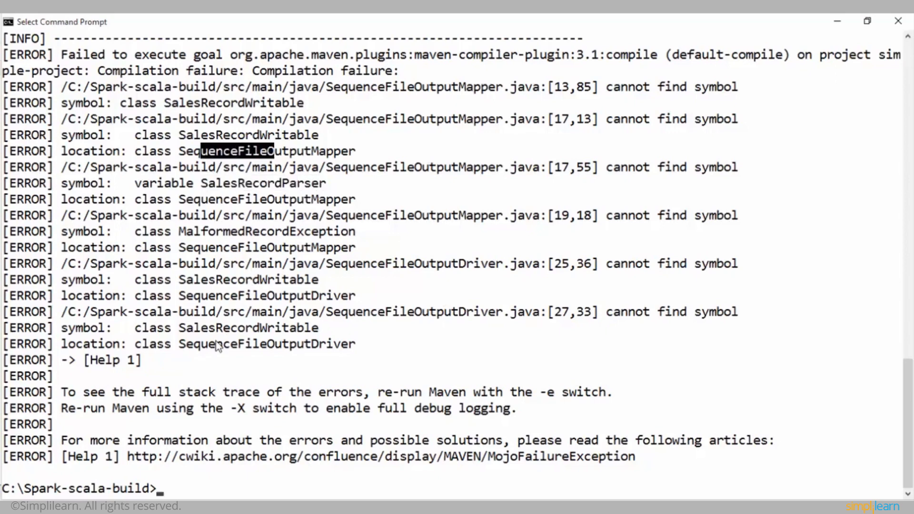
mouse_move(218, 346)
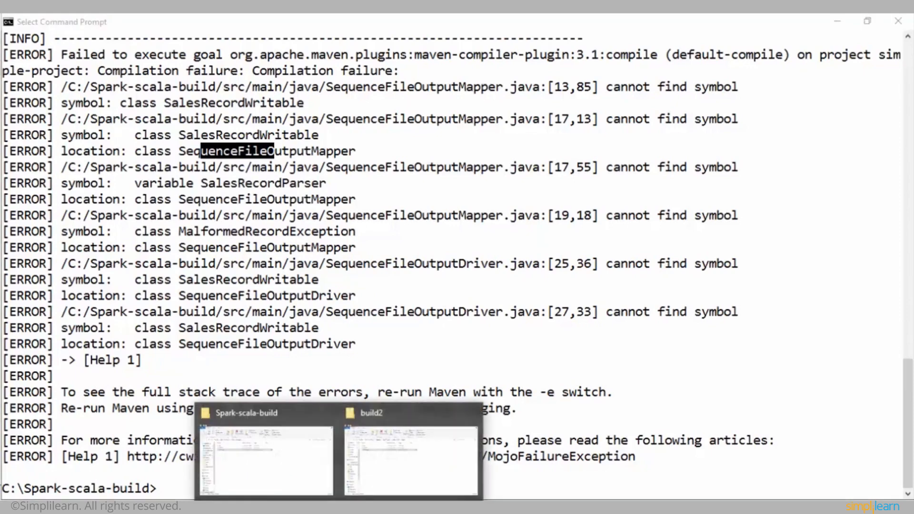
- Select SalesRecordSerde, SalesRecordWritable and SalesRecordParser in build2, then open Spark-scala-build's src\java folder
left_click(411, 454)
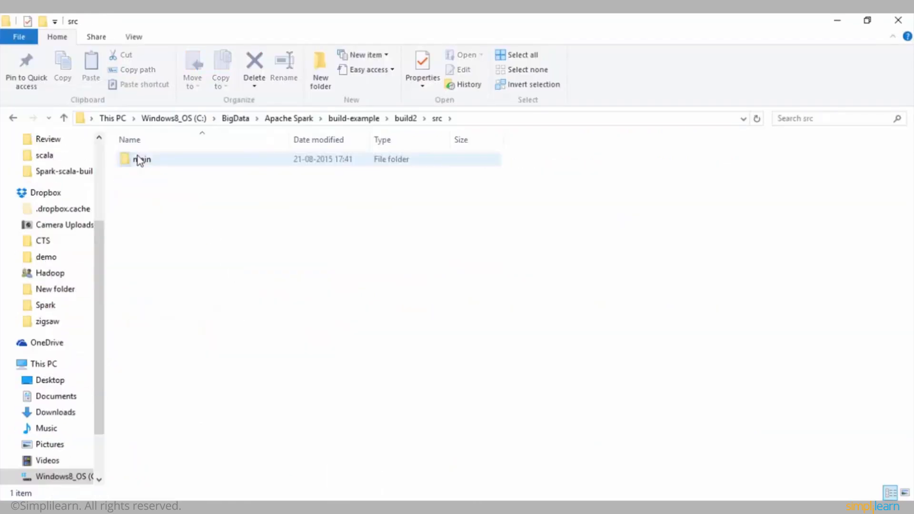
double_click(142, 159)
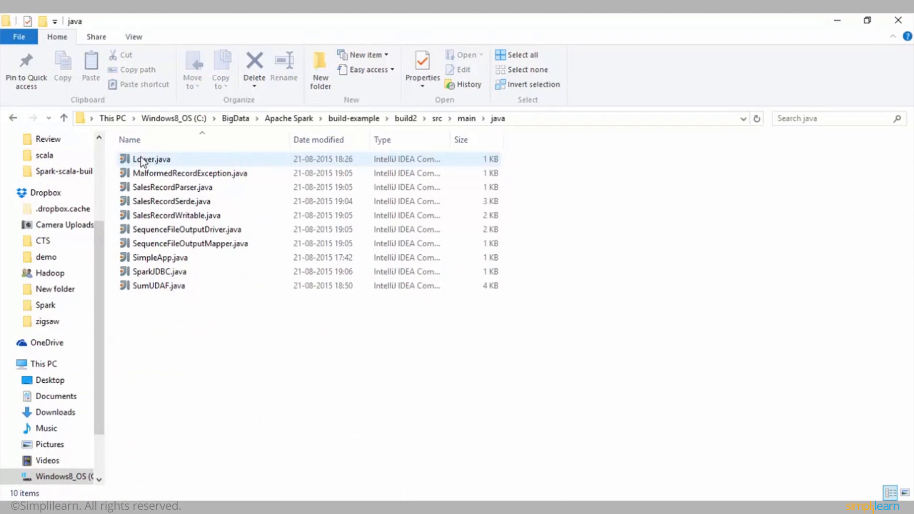
left_click(176, 215)
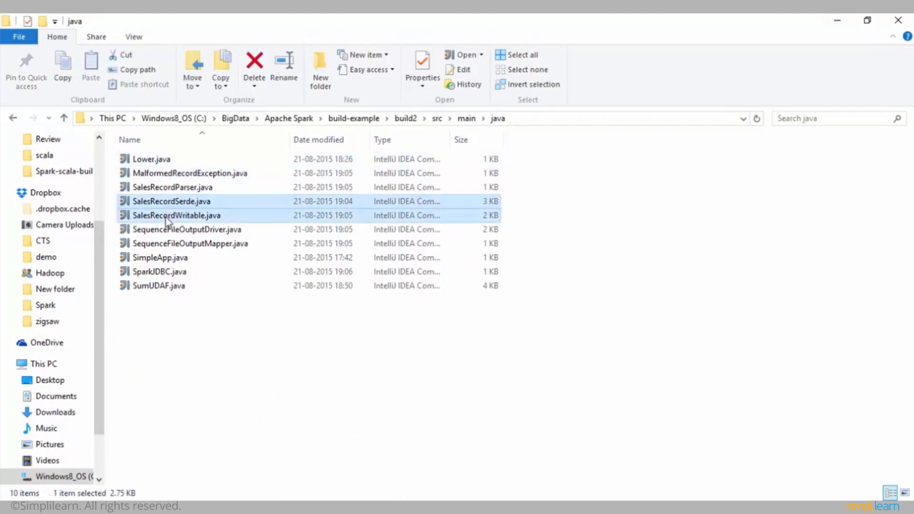
left_click(172, 187)
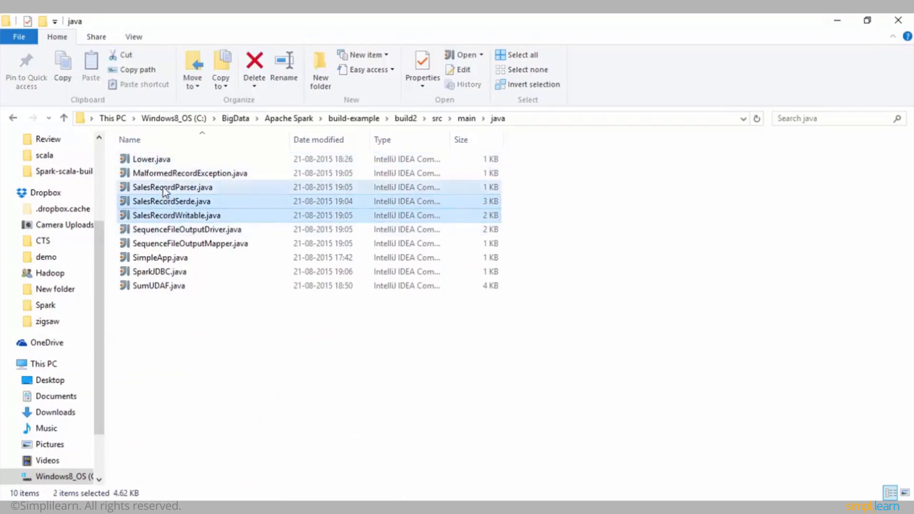
left_click(189, 172)
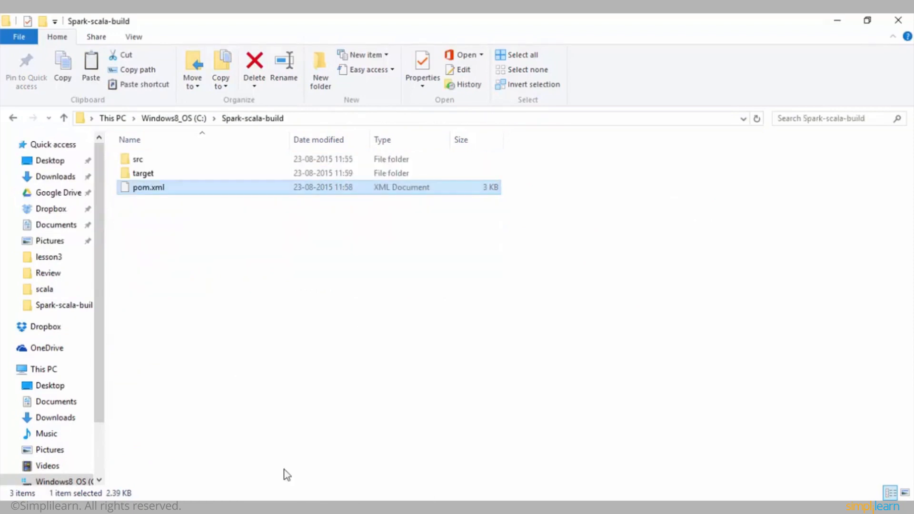
double_click(137, 158)
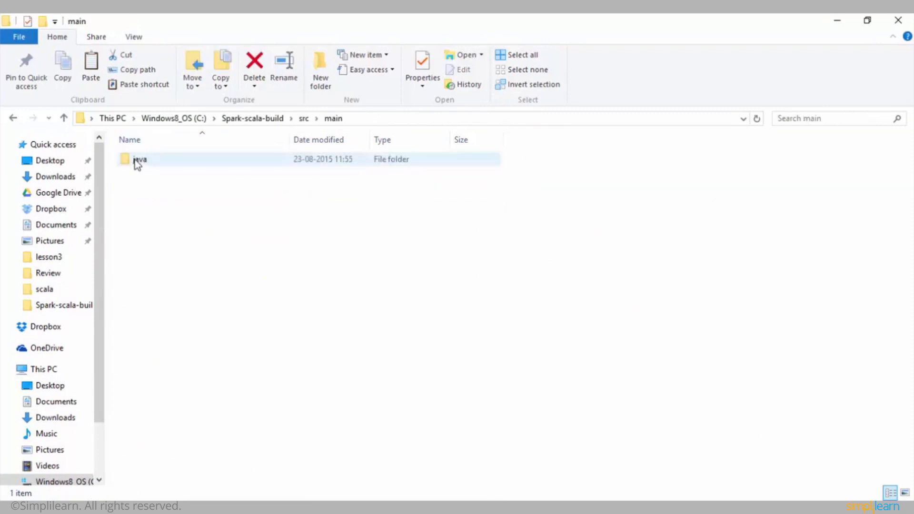
double_click(140, 158)
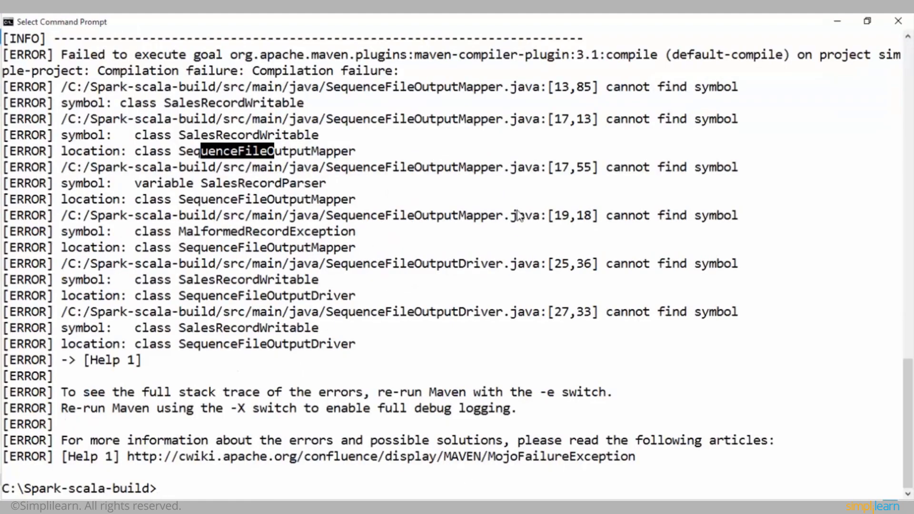
- Rerun mvn package and highlight the resulting BUILD SUCCESS message
type("mvn package")
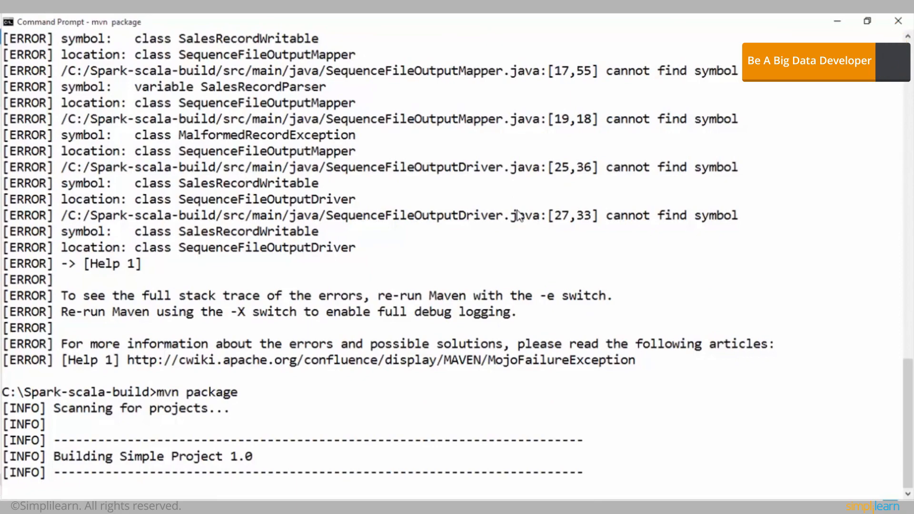
scroll("down", 3)
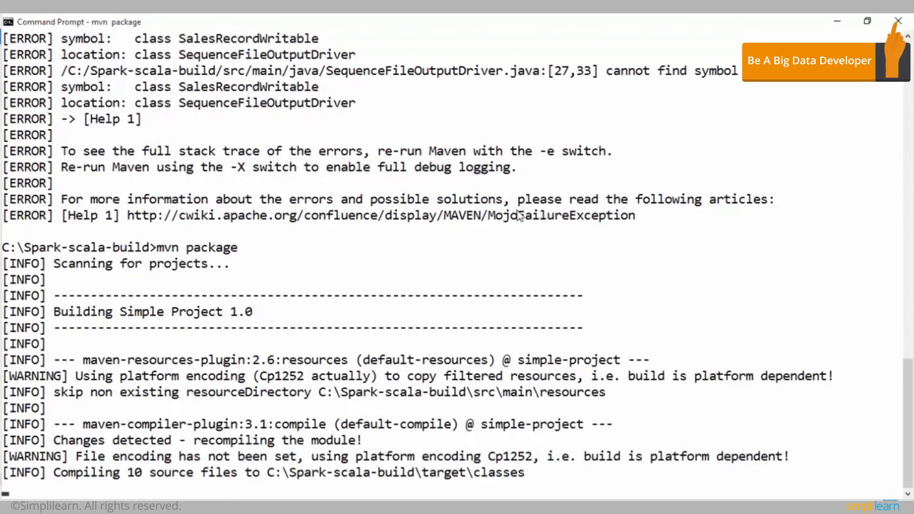
scroll("down", 3)
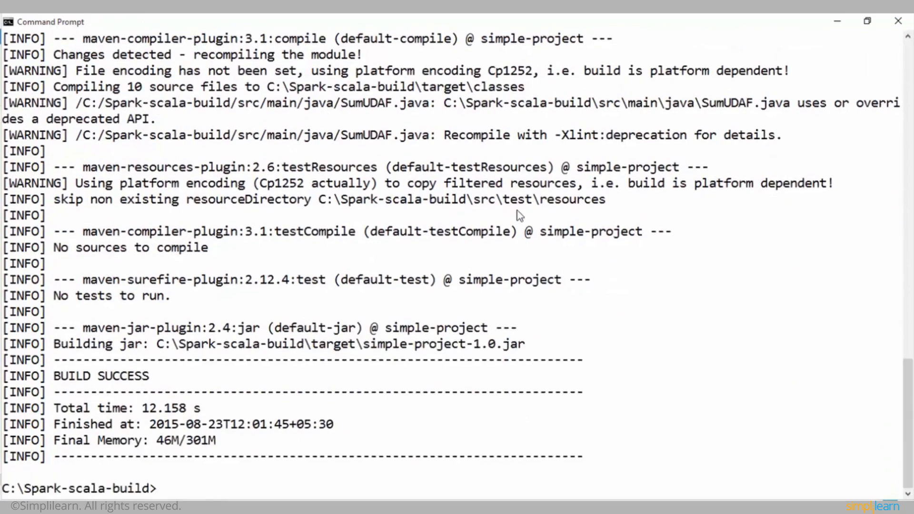
double_click(90, 376)
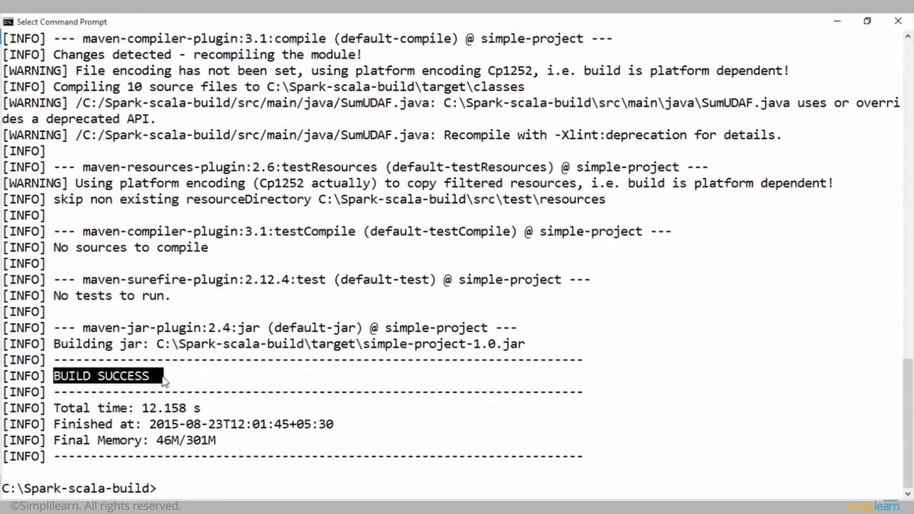
type("cd target")
type("dir")
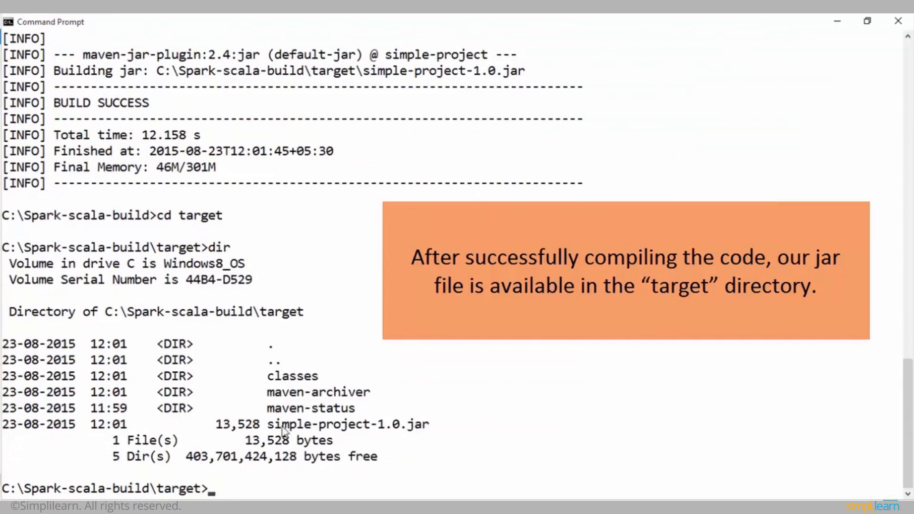
- Highlight simple-project-1.0.jar in the target folder listing
double_click(348, 425)
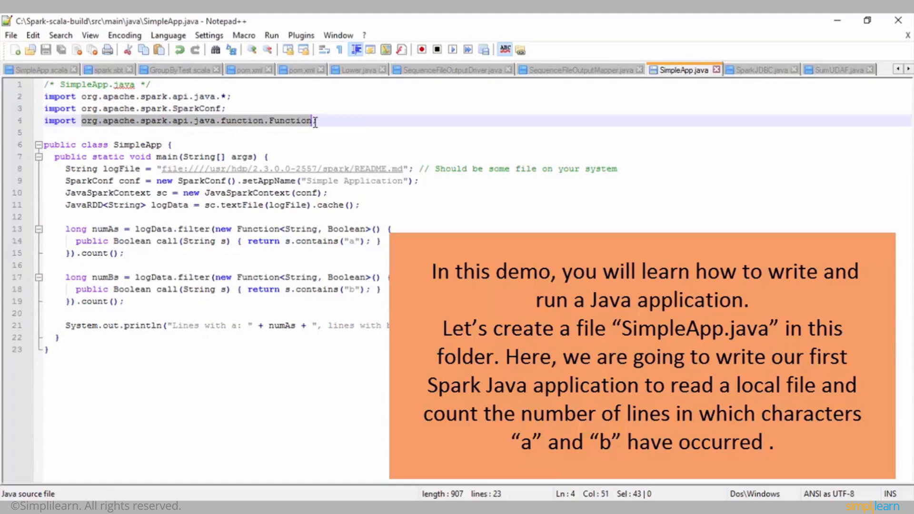
double_click(137, 145)
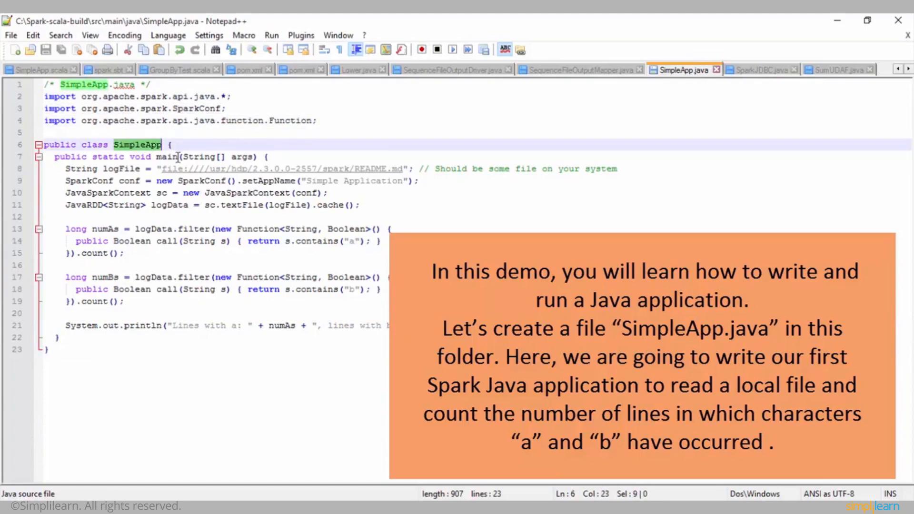
left_click(67, 168)
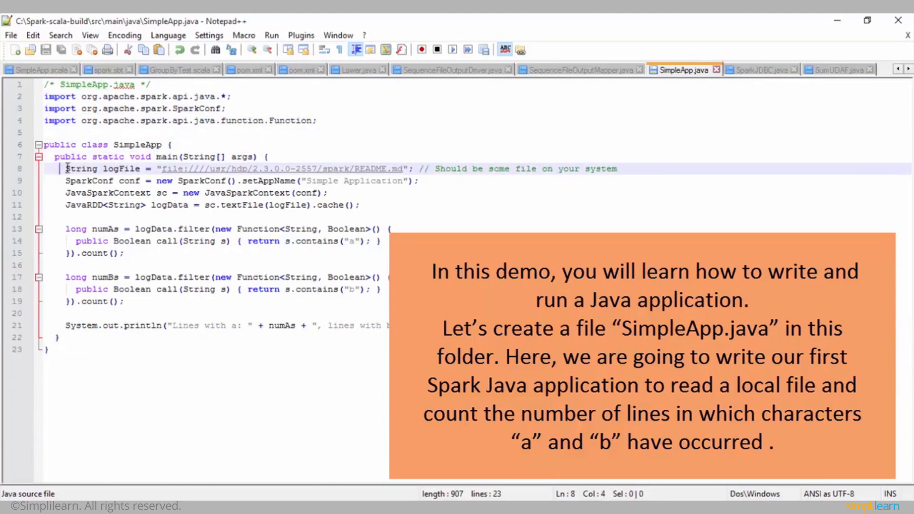
left_click(86, 181)
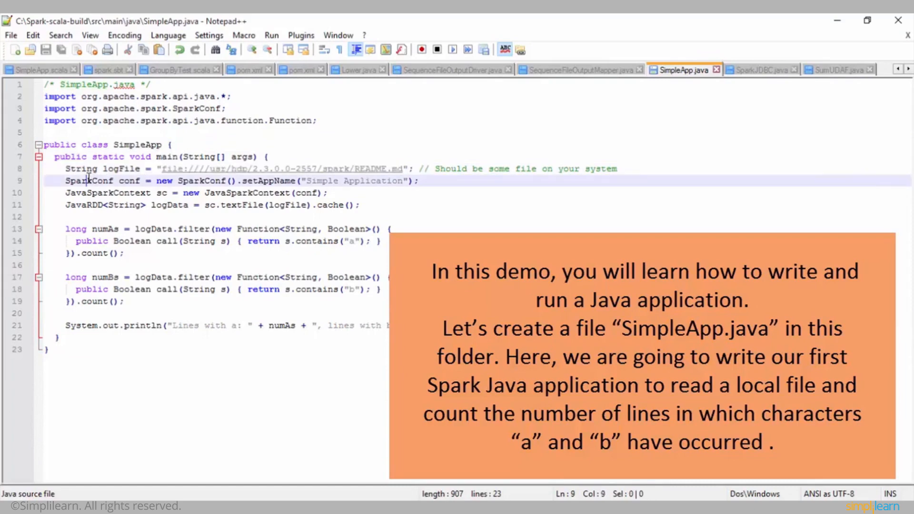
left_click(132, 193)
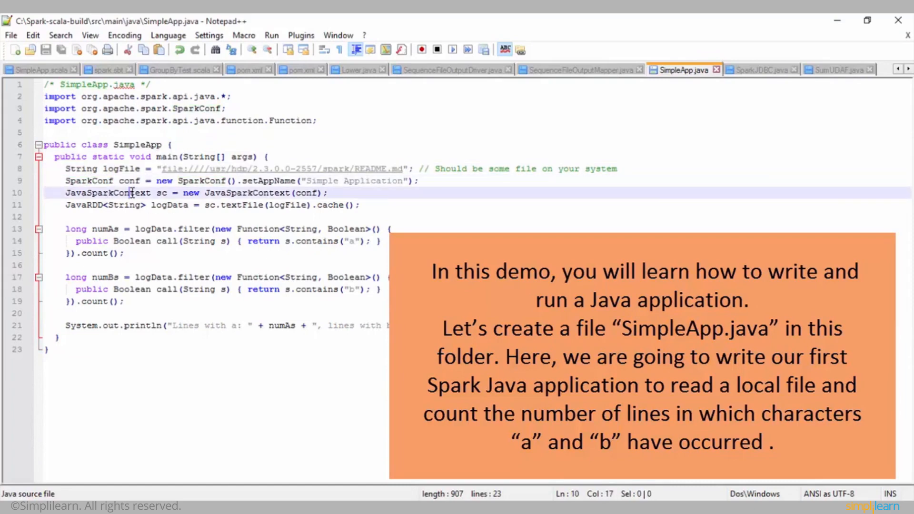
double_click(108, 193)
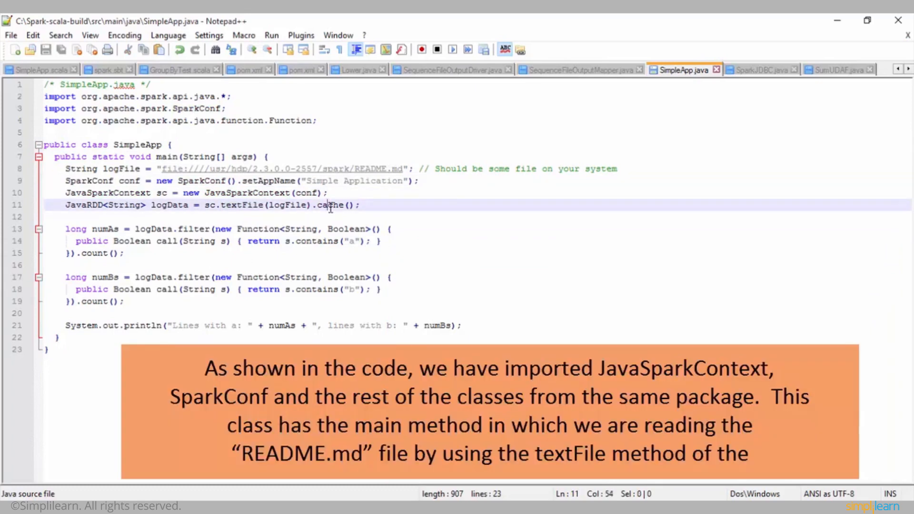
double_click(81, 205)
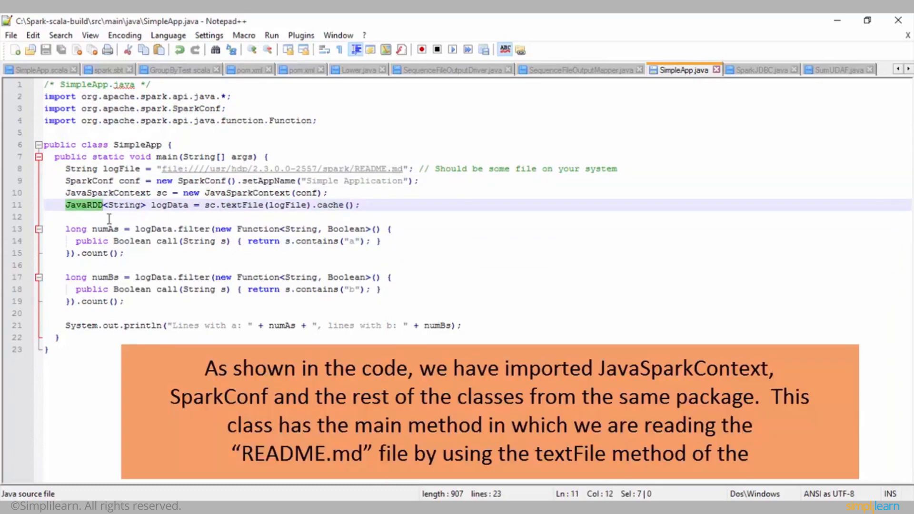
mouse_move(412, 230)
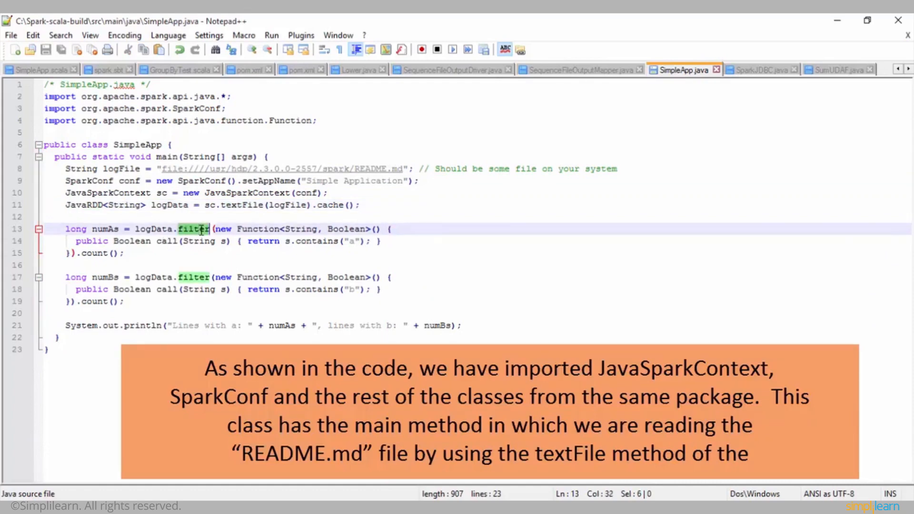
left_click(297, 229)
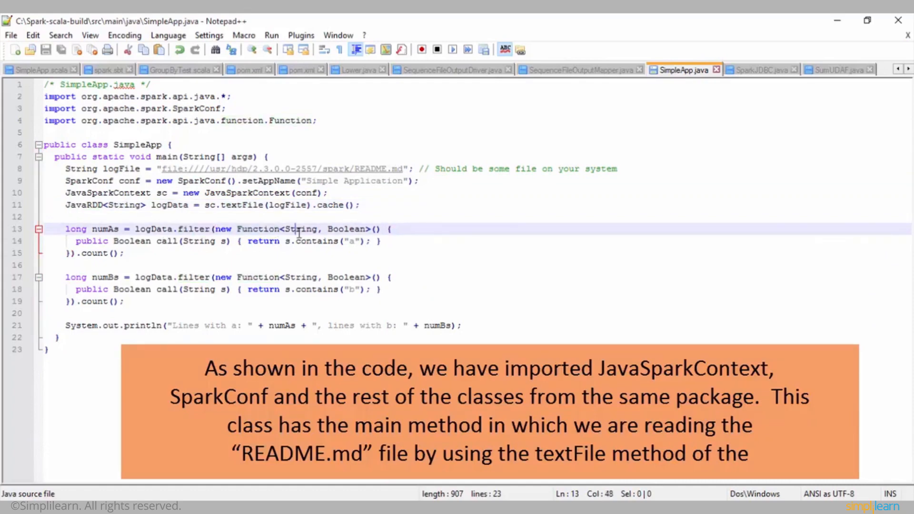
double_click(347, 229)
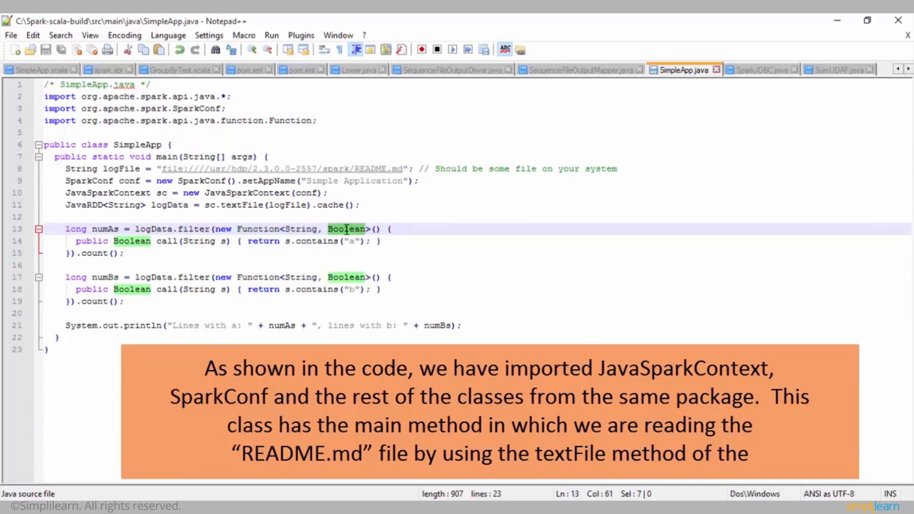
double_click(166, 241)
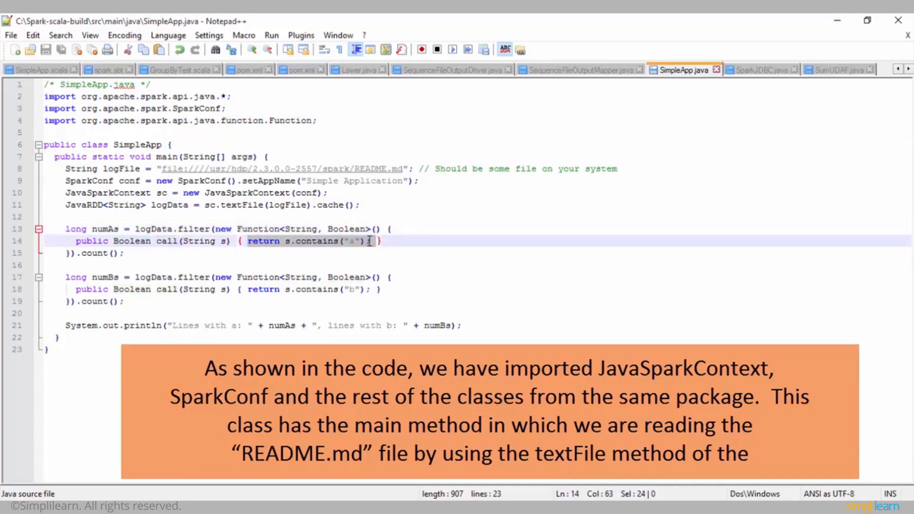
double_click(131, 241)
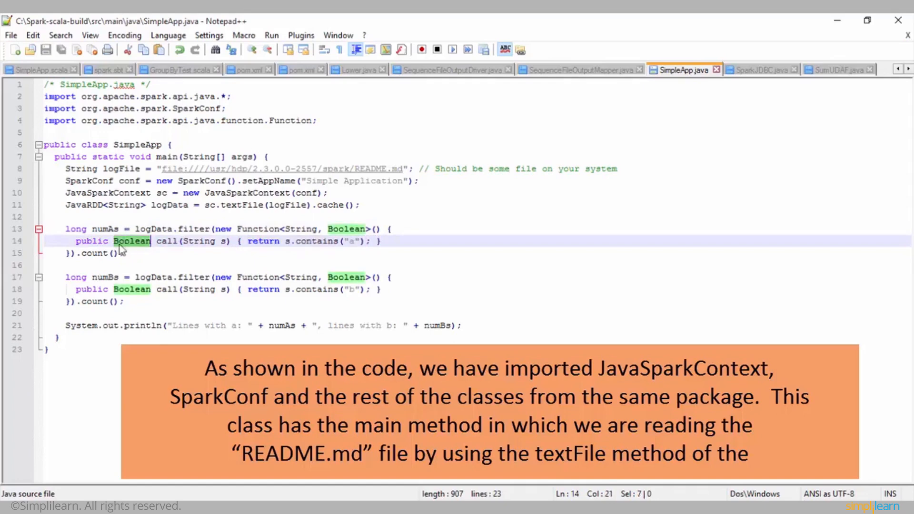
double_click(94, 252)
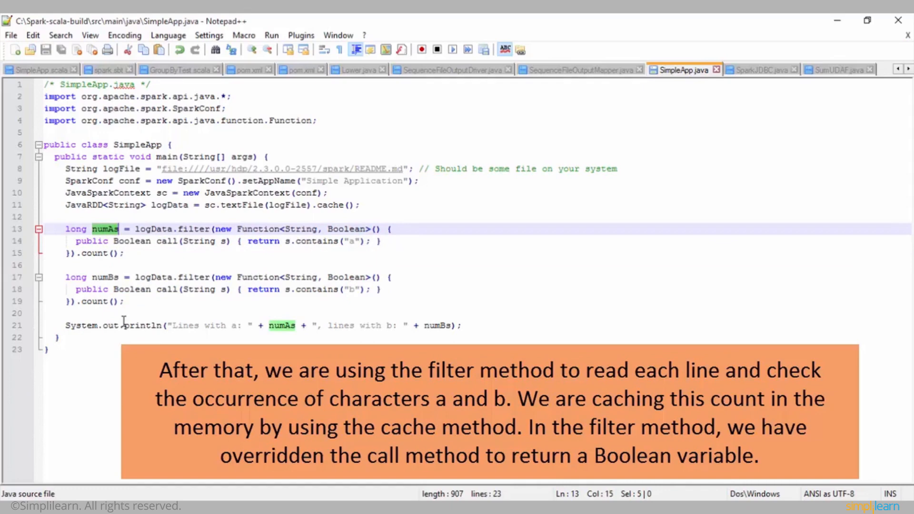
mouse_move(255, 292)
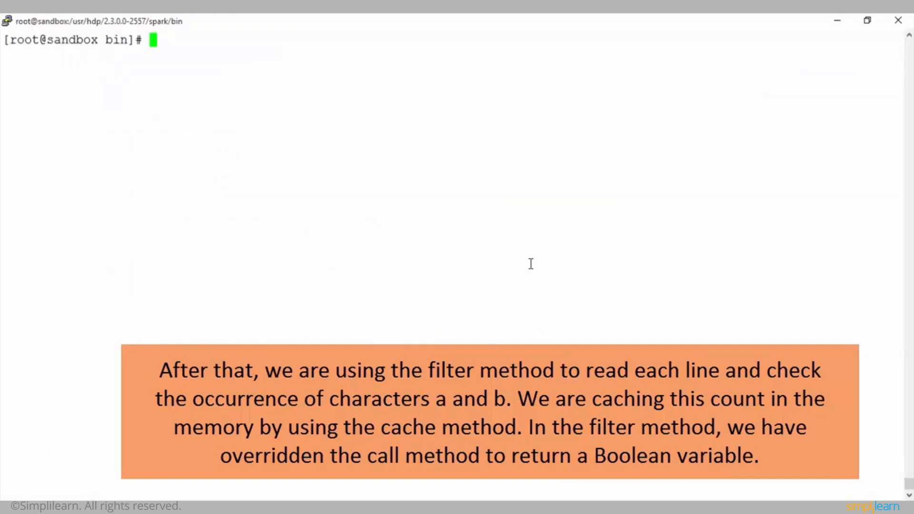
- Enter ./spark-submit --class "SimpleApp" --master local[4] /home/example/simple-project-1.0.jar
type("./spark-")
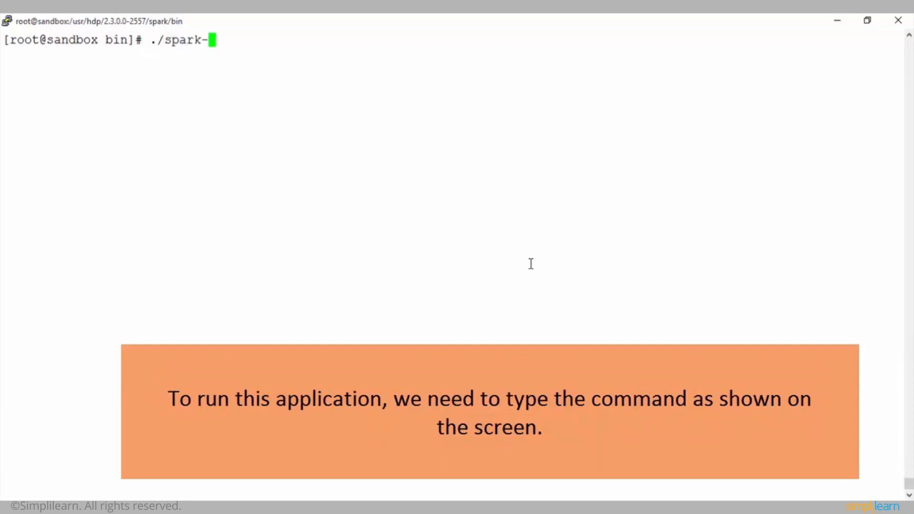
type("submit")
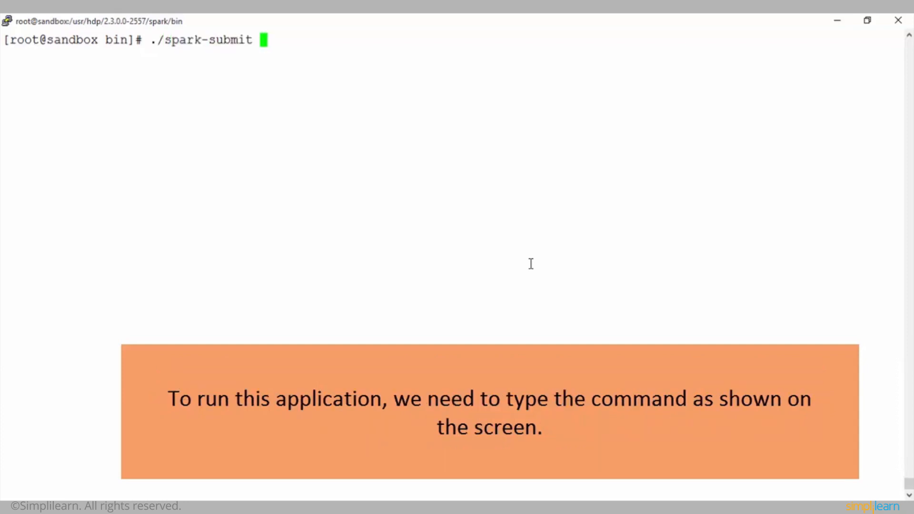
type("--c")
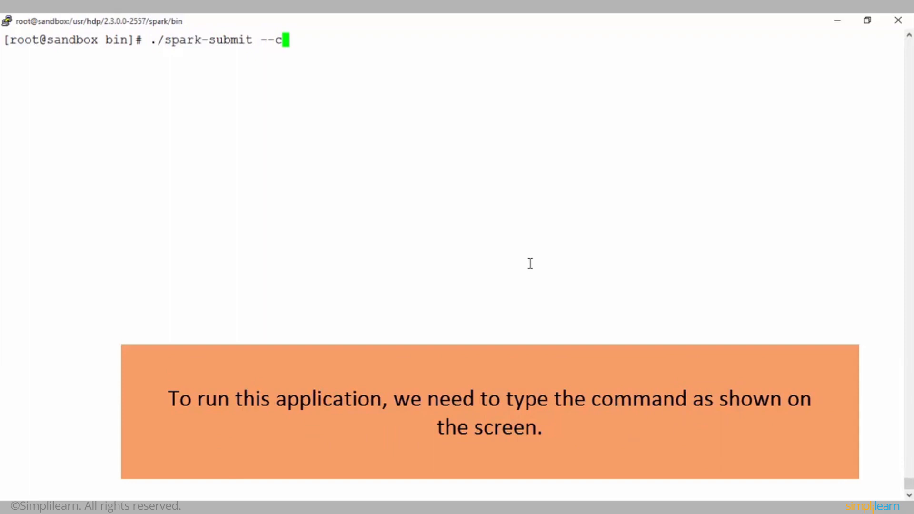
type("lass")
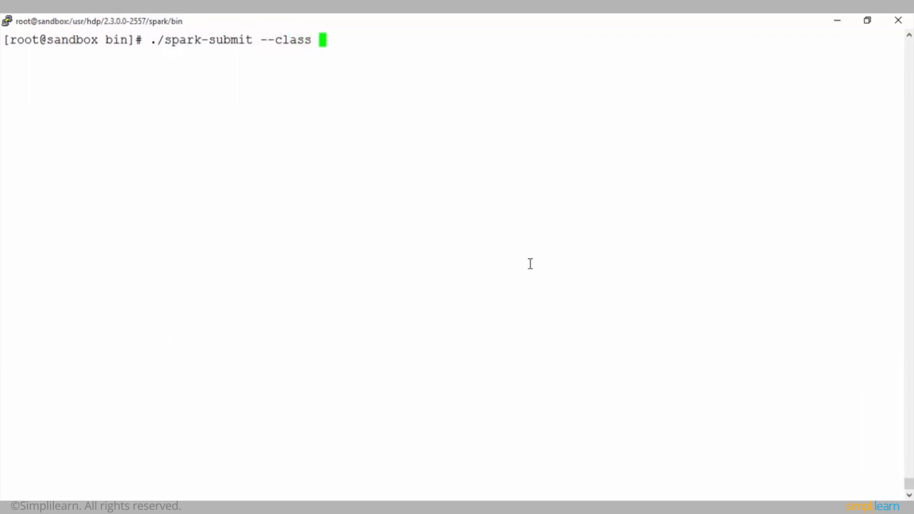
type("\"Sim\"")
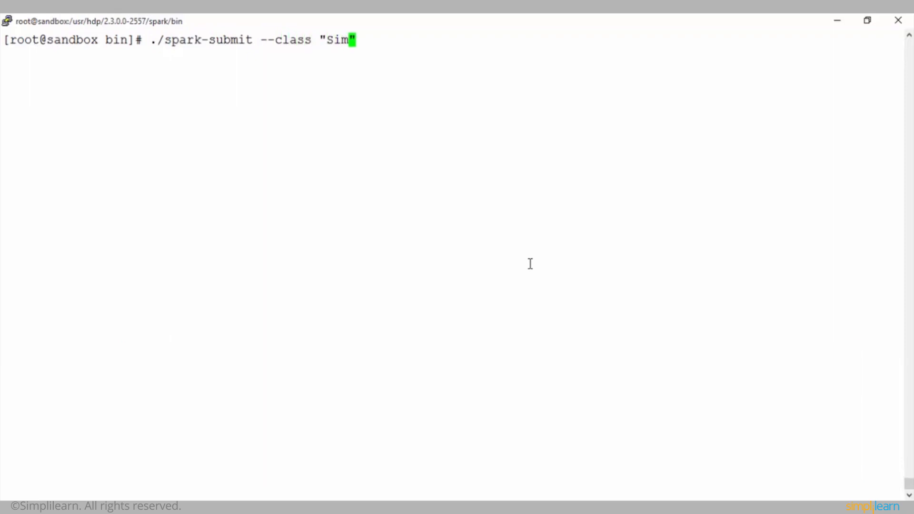
type("pleAp")
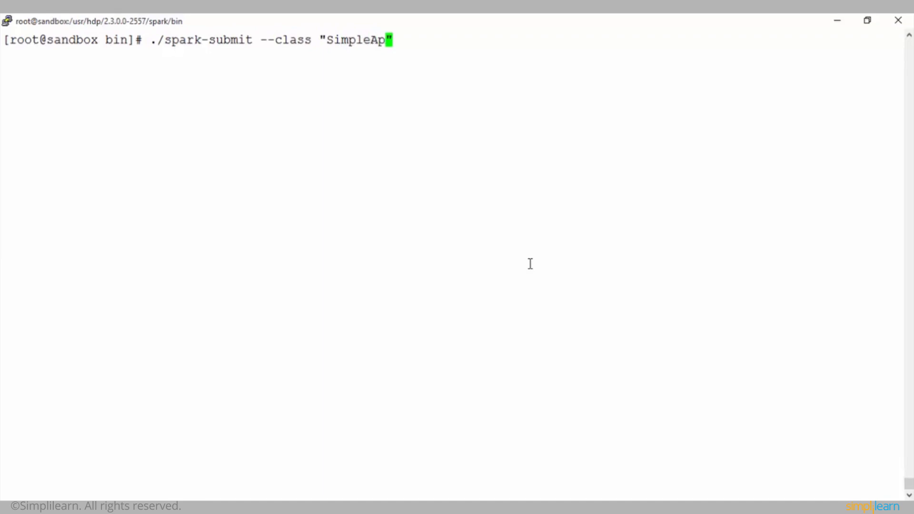
type("p")
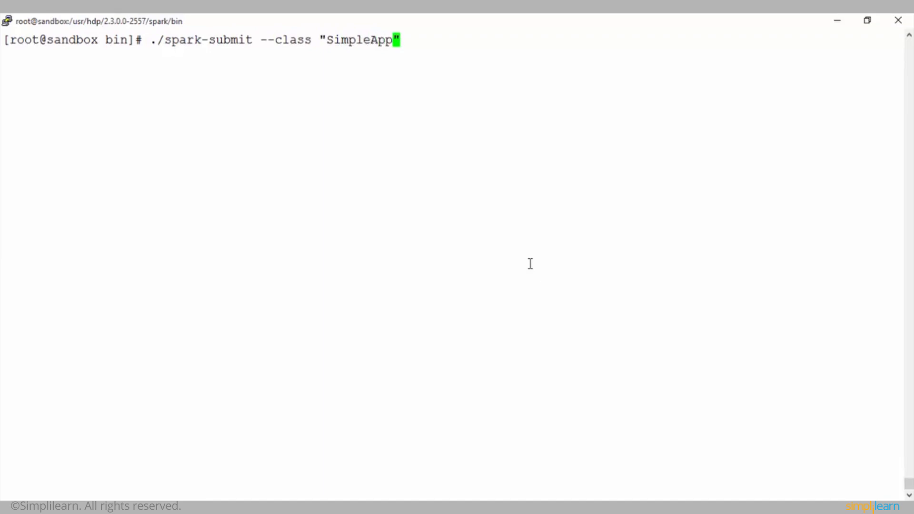
type("--")
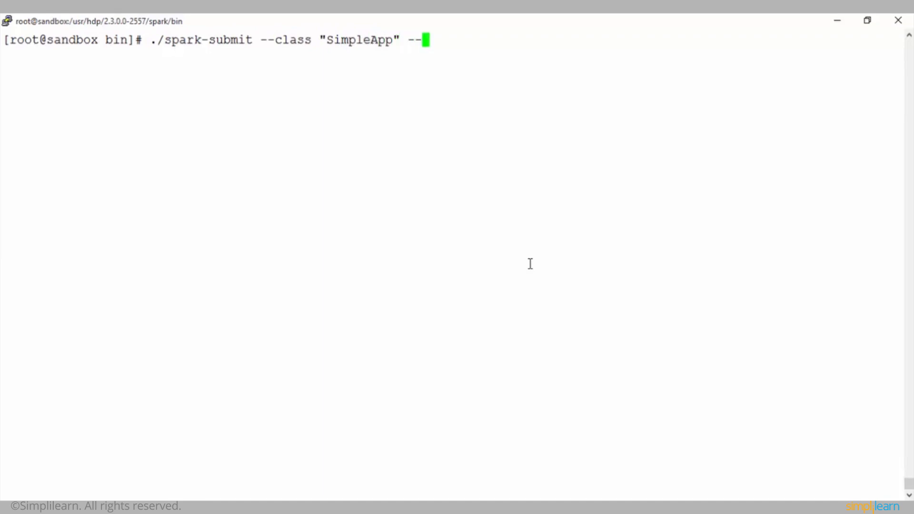
type("master local")
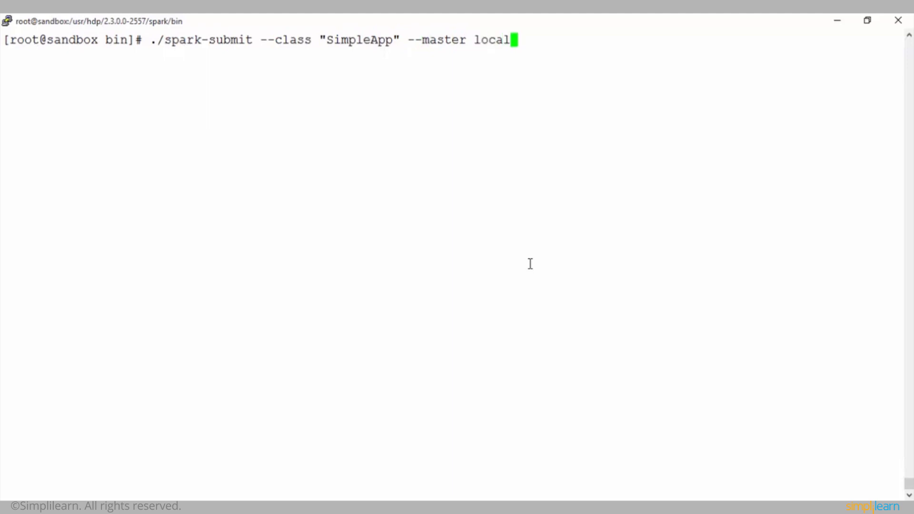
type("[4]")
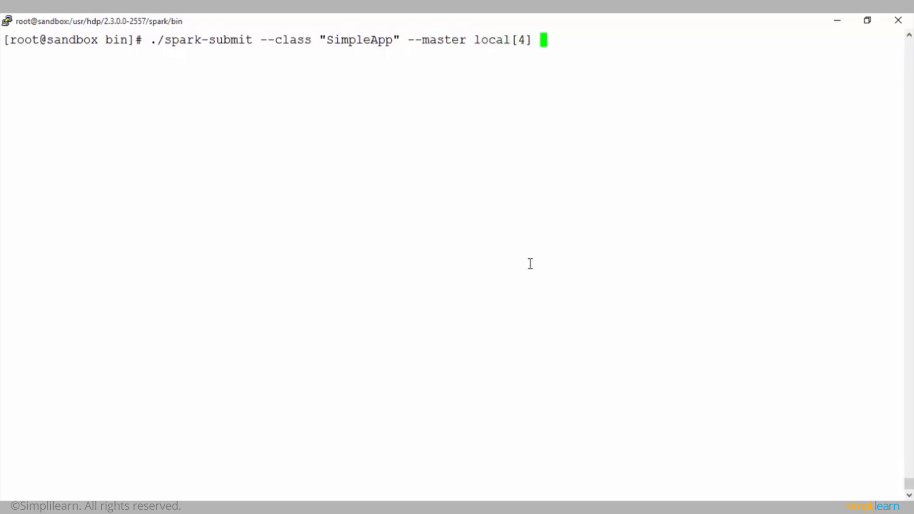
type("/")
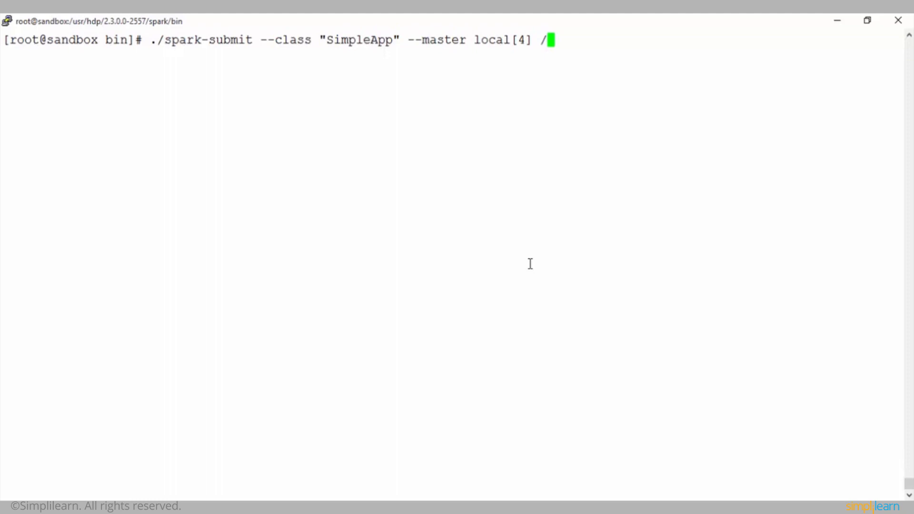
type("home/")
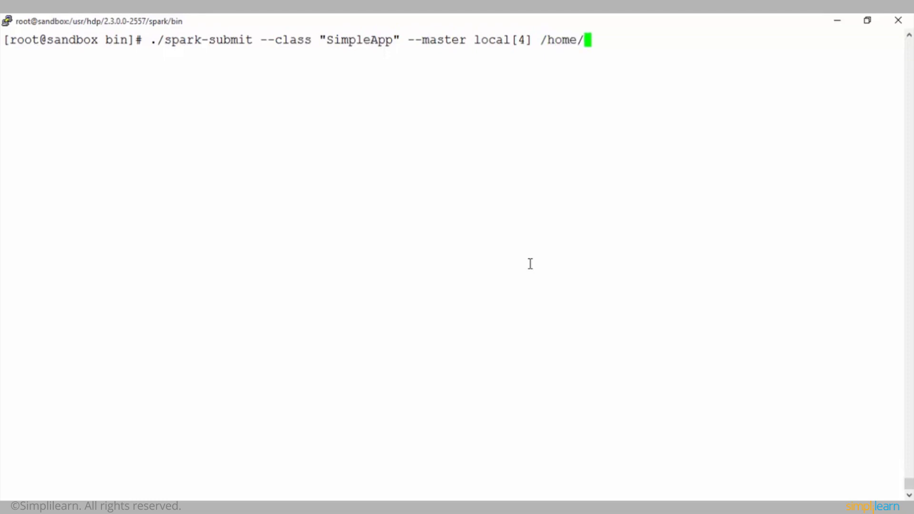
type("example/")
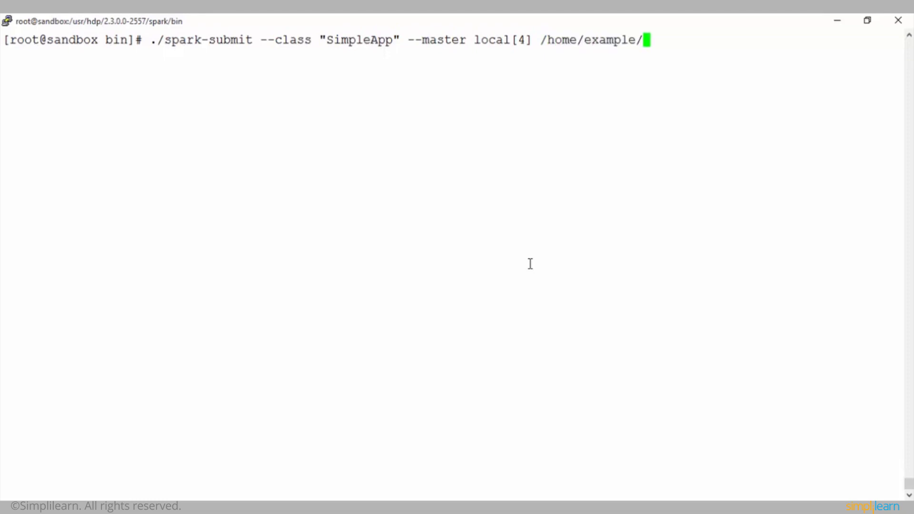
type("simple-project")
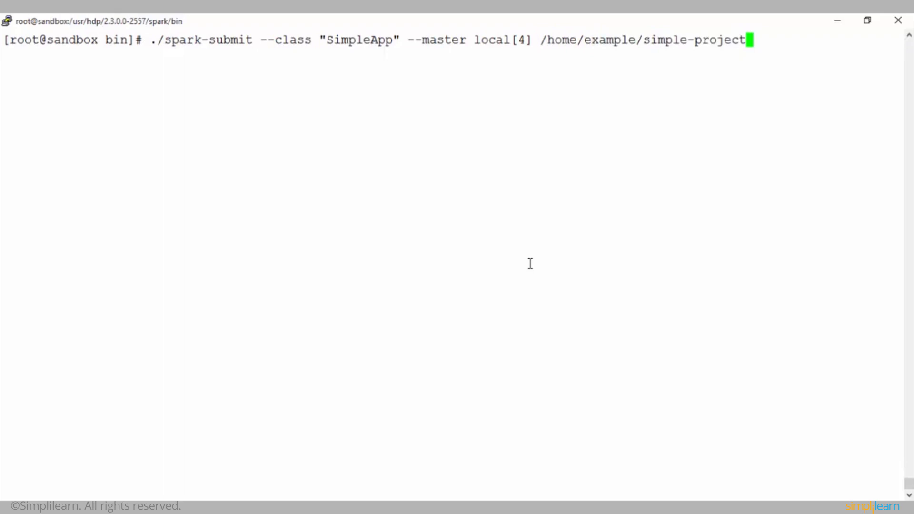
type("-1.0.jar")
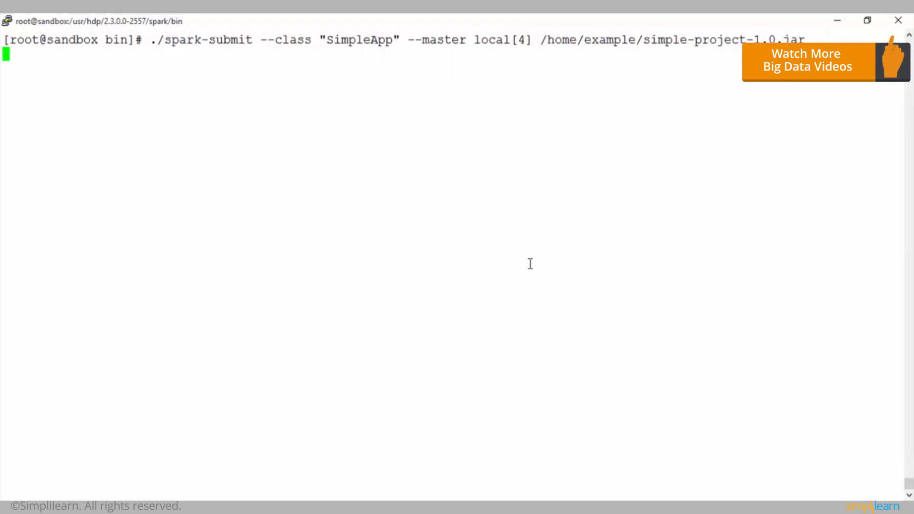
- Execute the spark-submit command and scroll through the SparkContext startup log
key("Return")
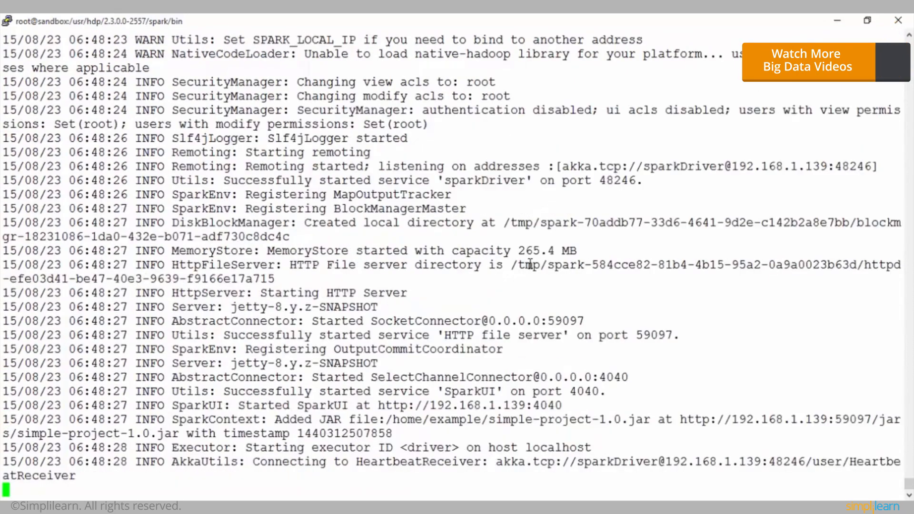
scroll("down", 3)
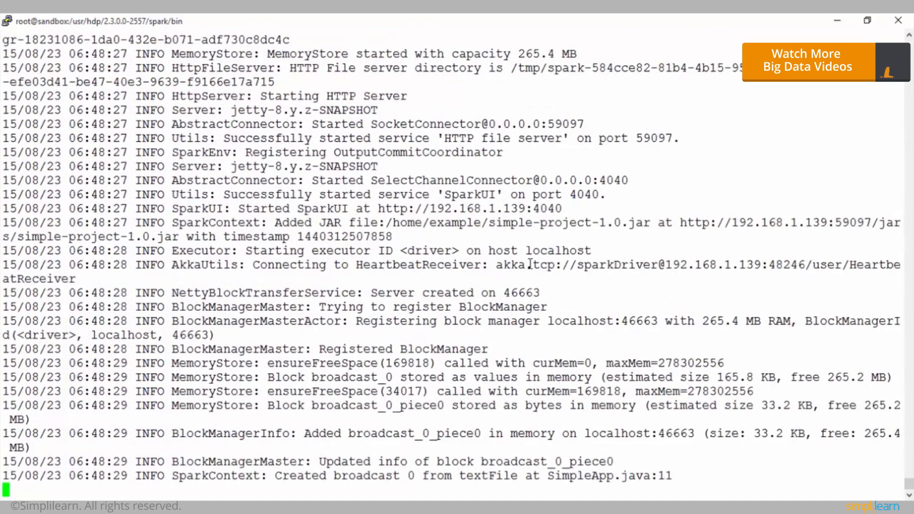